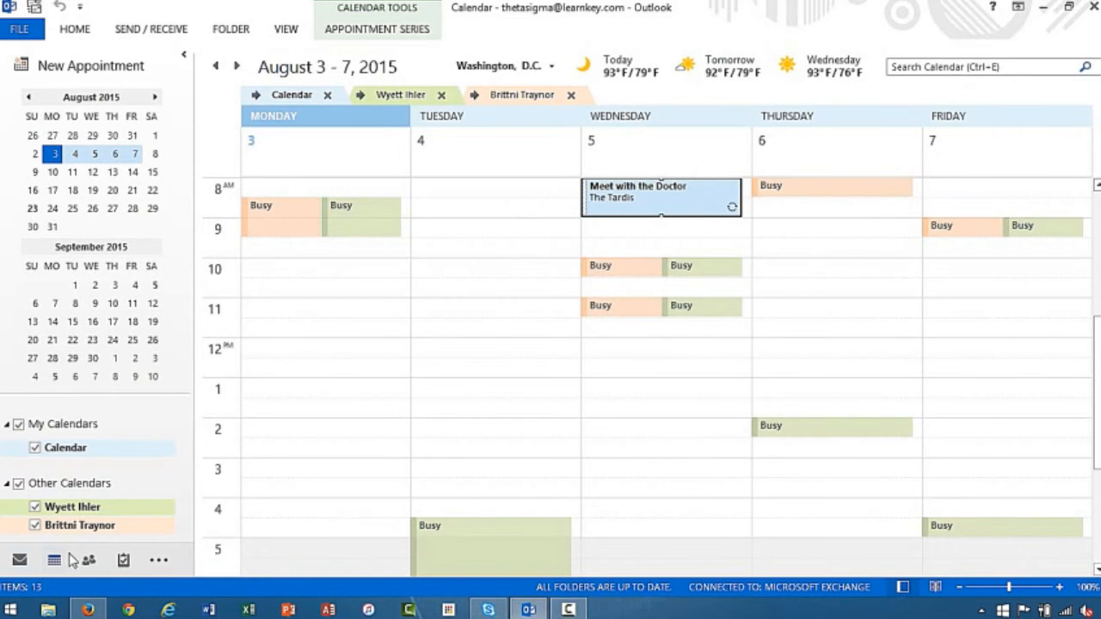
Add a calendar From Internet to the calendar group and enter its web address as the location.
right_click(67, 482)
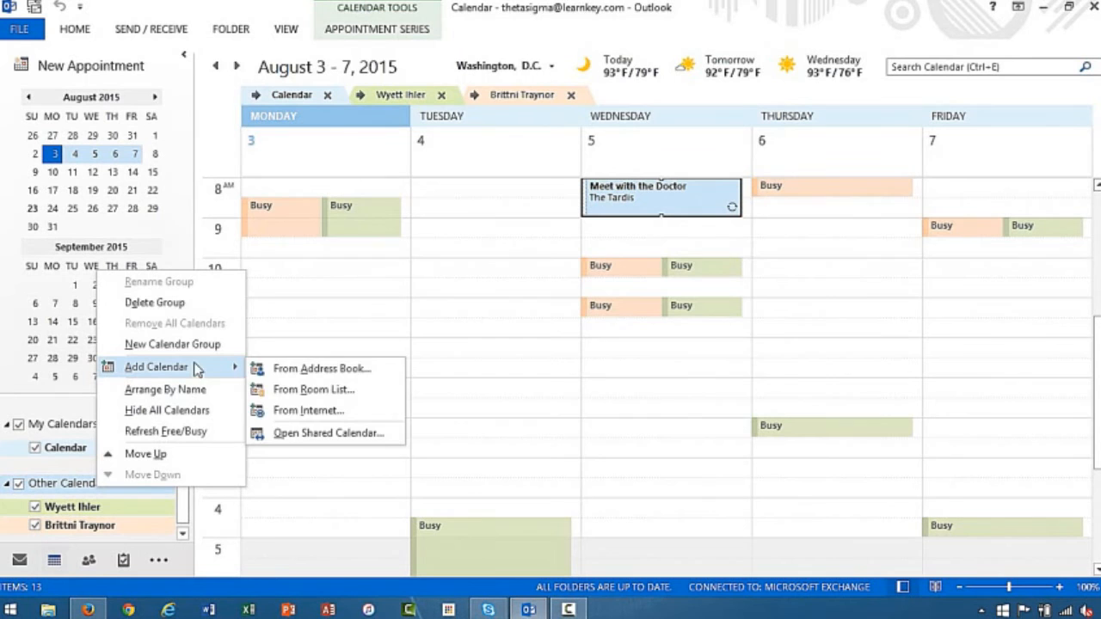
left_click(307, 409)
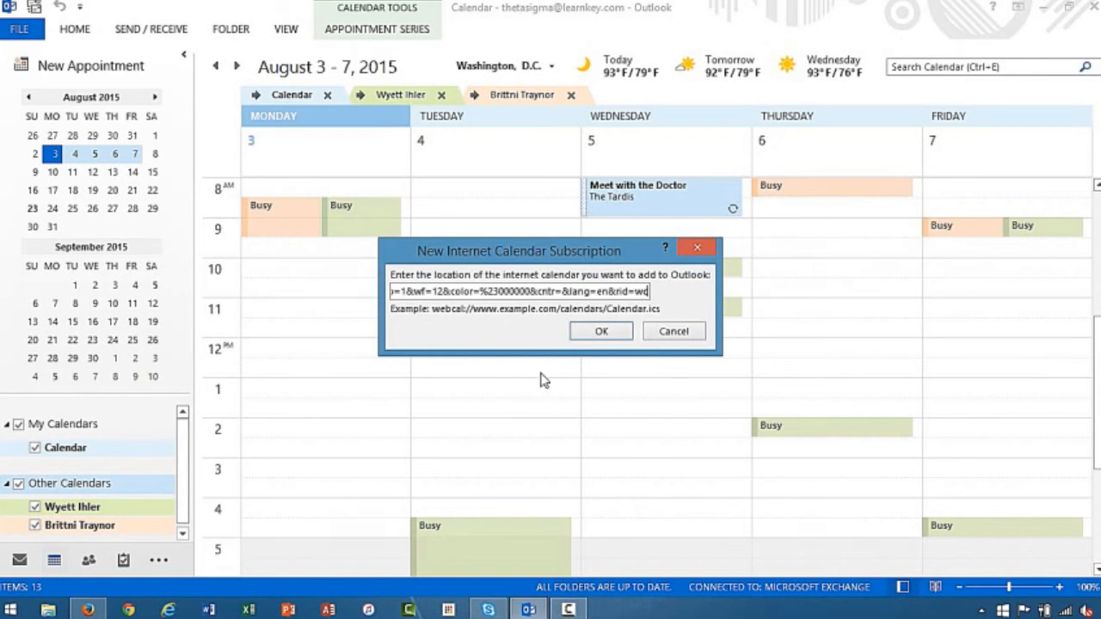
left_click(600, 330)
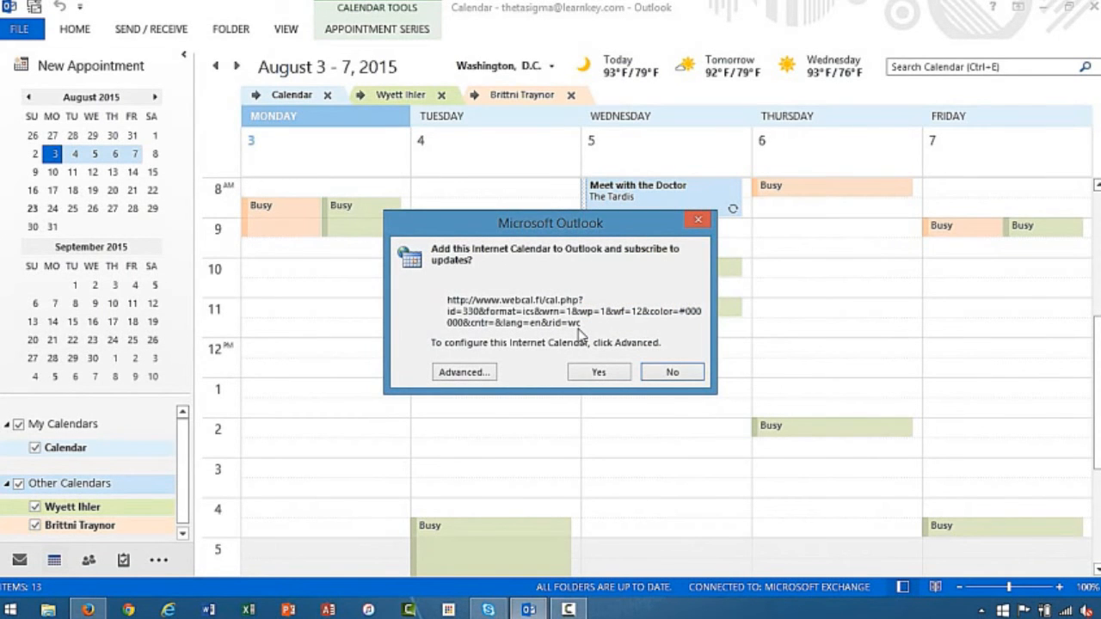
mouse_move(551, 380)
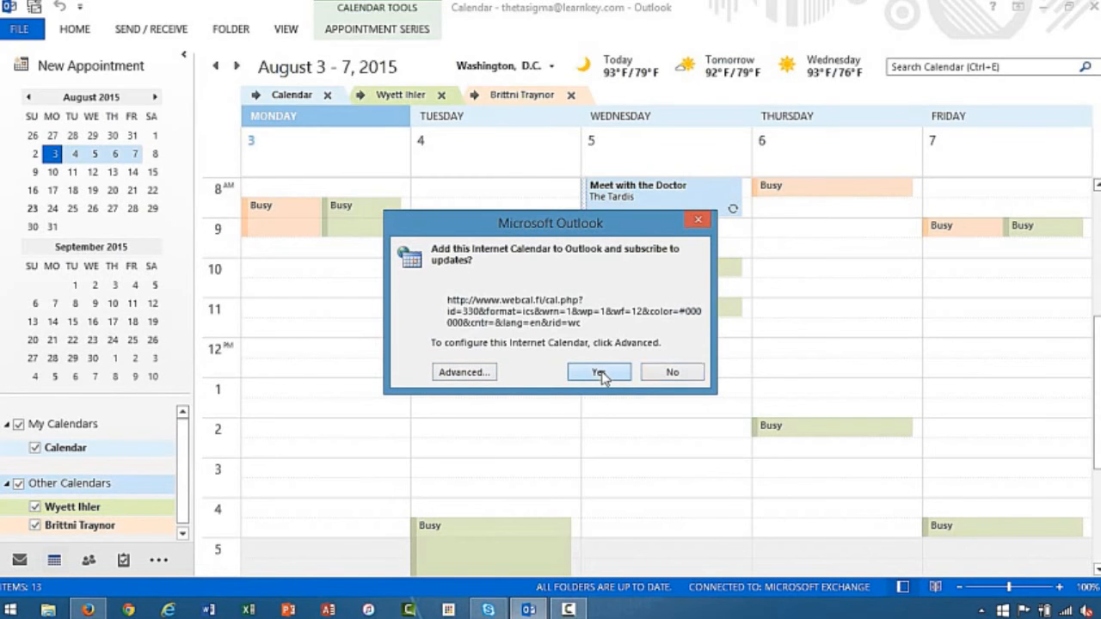
Agree to add and subscribe to the 'Day numbers' internet calendar.
left_click(599, 371)
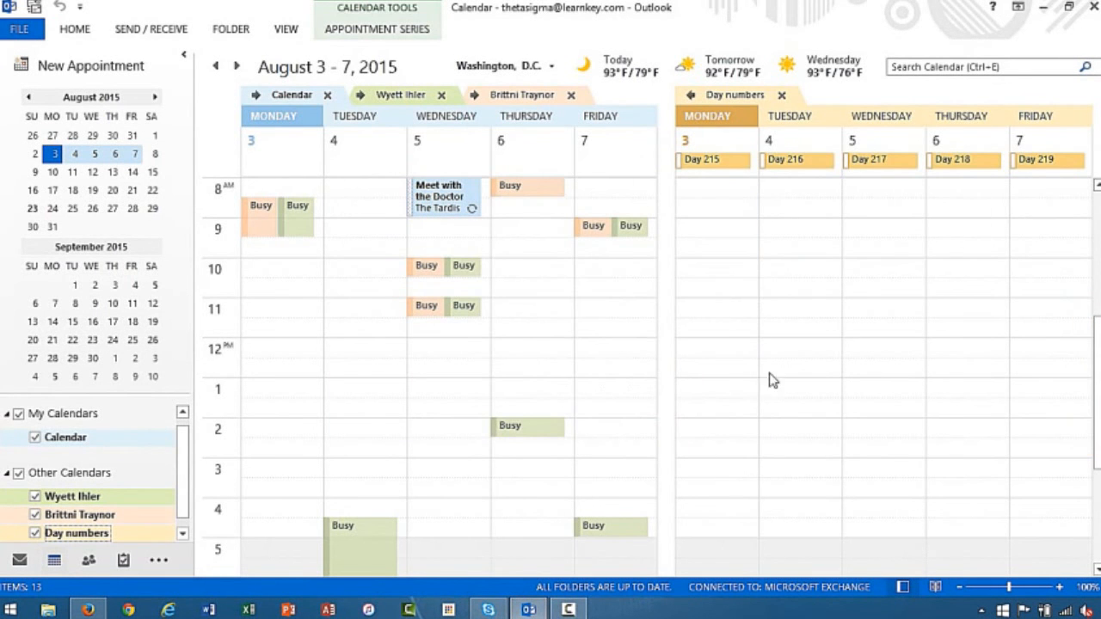
mouse_move(722, 110)
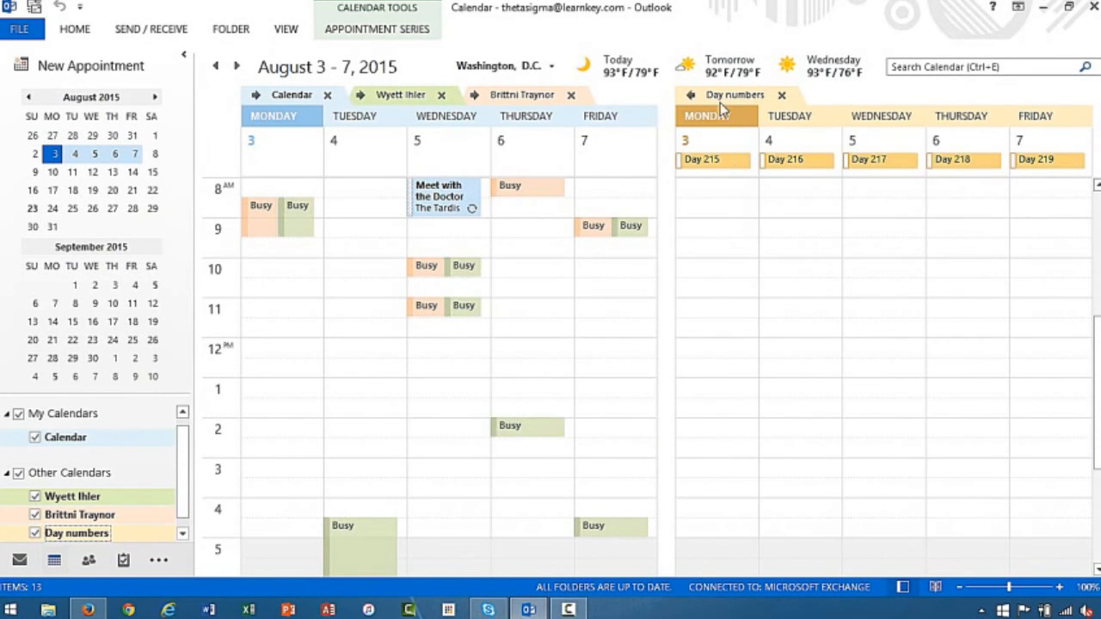
Merge the 'Day numbers' calendar over the stacked personal and shared week calendars.
left_click(782, 95)
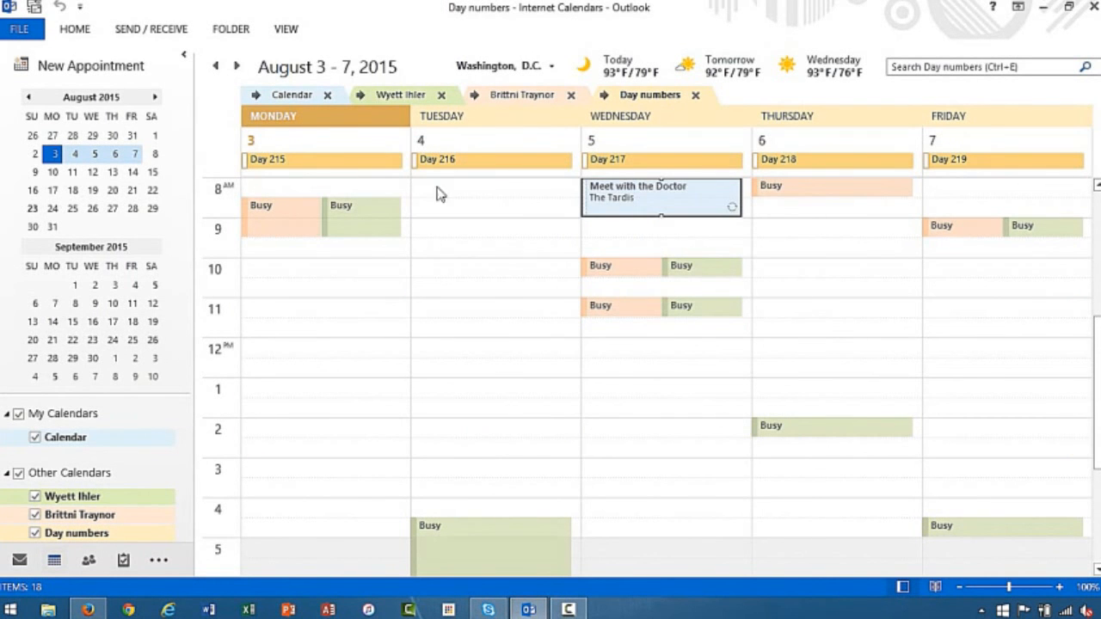
mouse_move(323, 281)
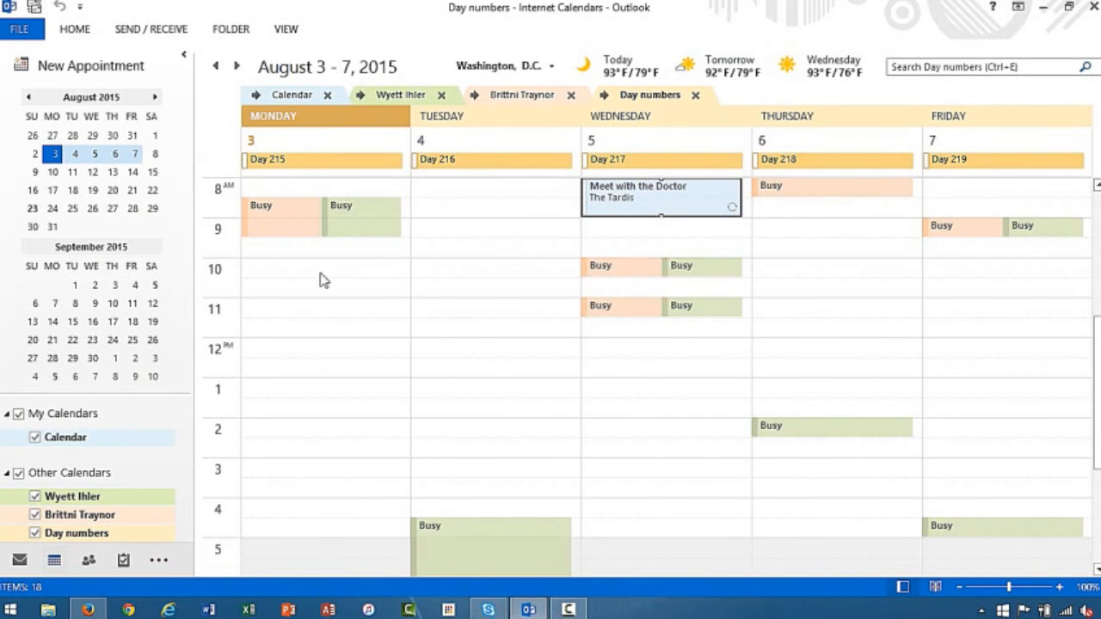
mouse_move(513, 128)
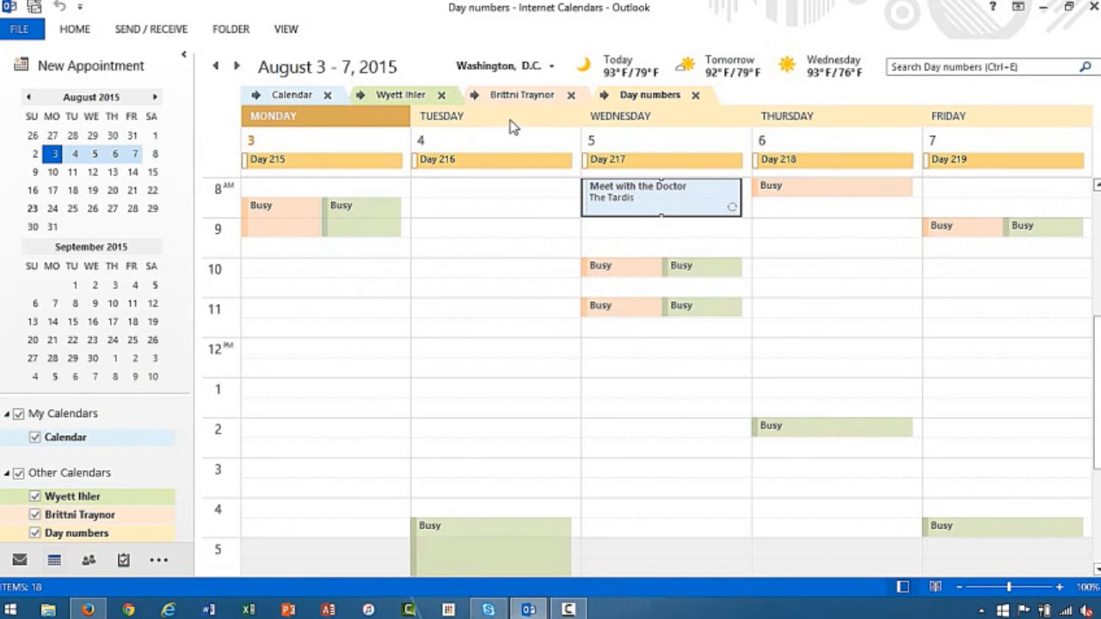
mouse_move(592, 124)
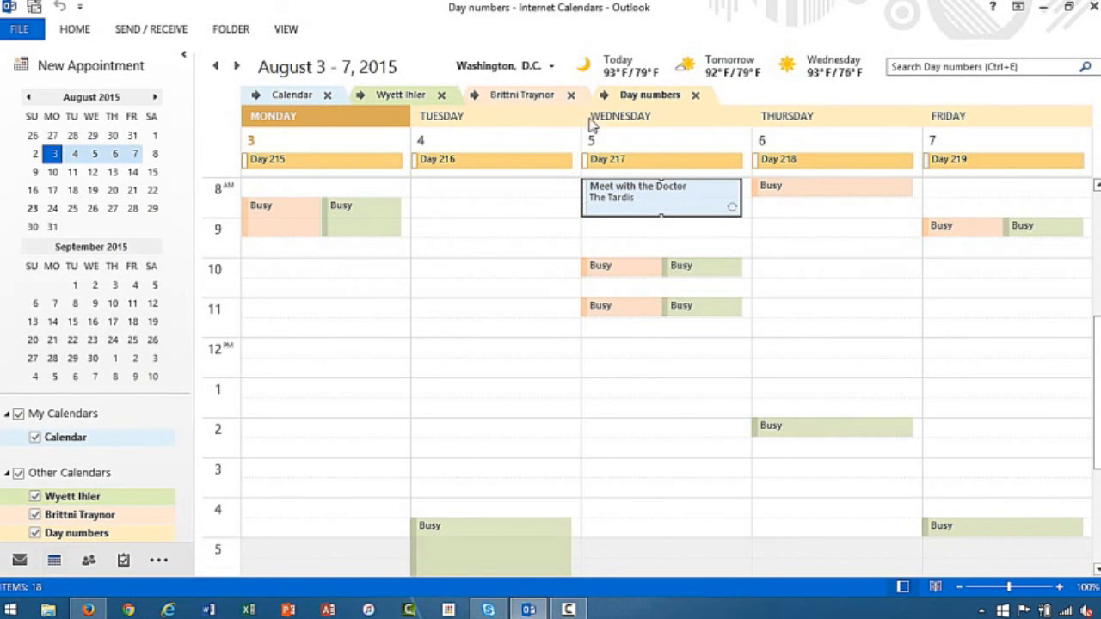
mouse_move(644, 103)
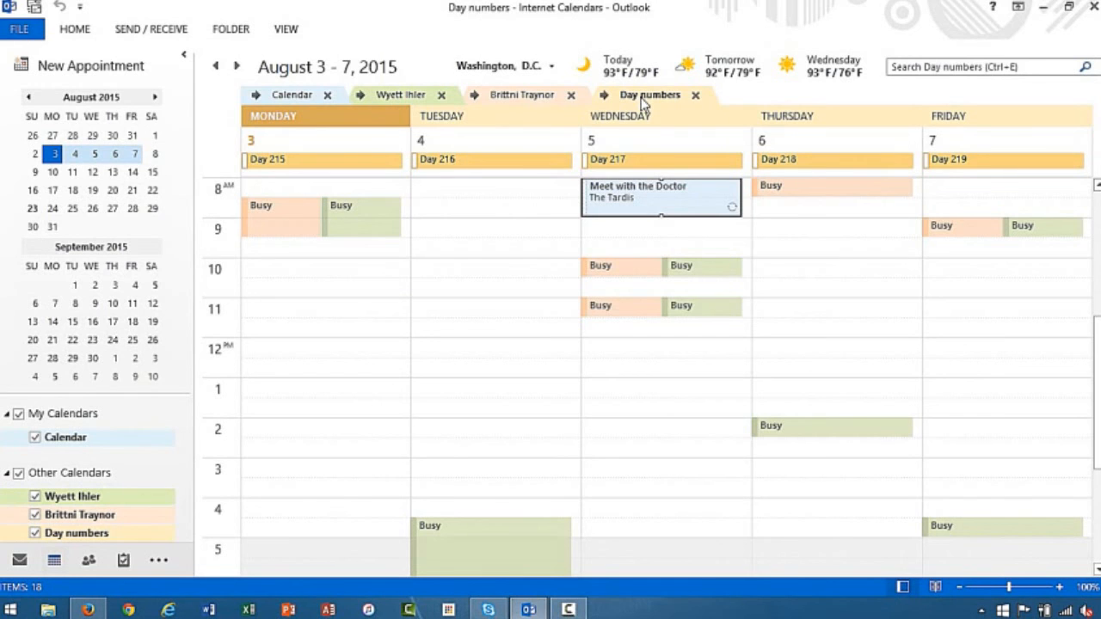